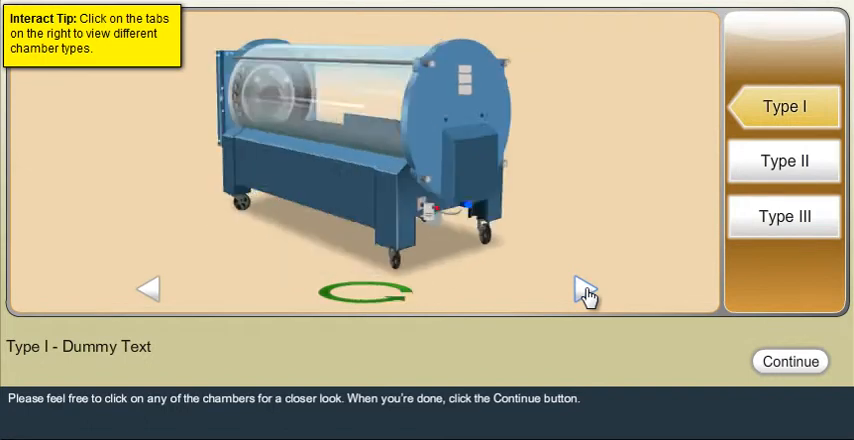
- View the Type I, II and III chambers from other angles, then continue to the control panel
{"action": "left_click", "coordinate": [784, 160]}
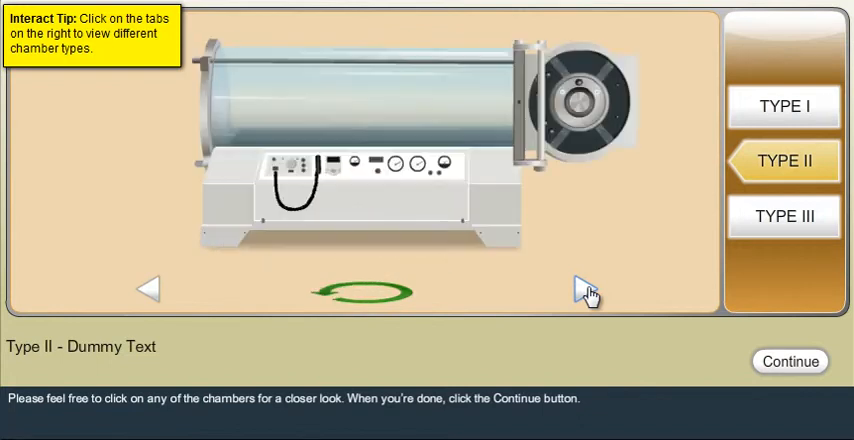
{"action": "left_click", "coordinate": [786, 216]}
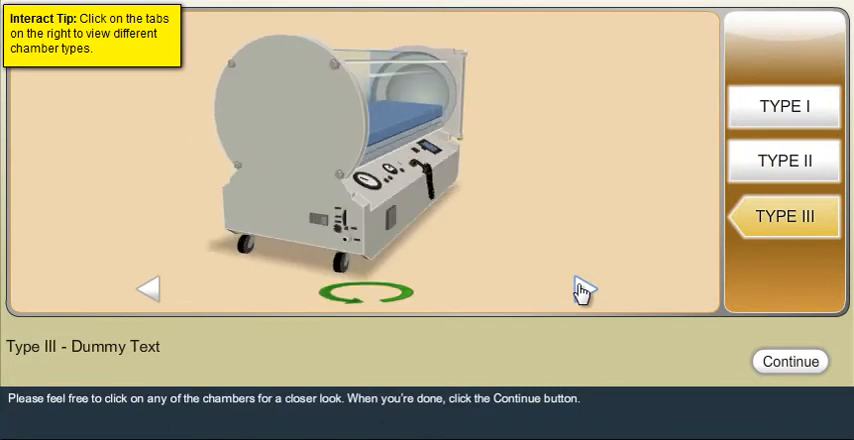
{"action": "left_click", "coordinate": [368, 292]}
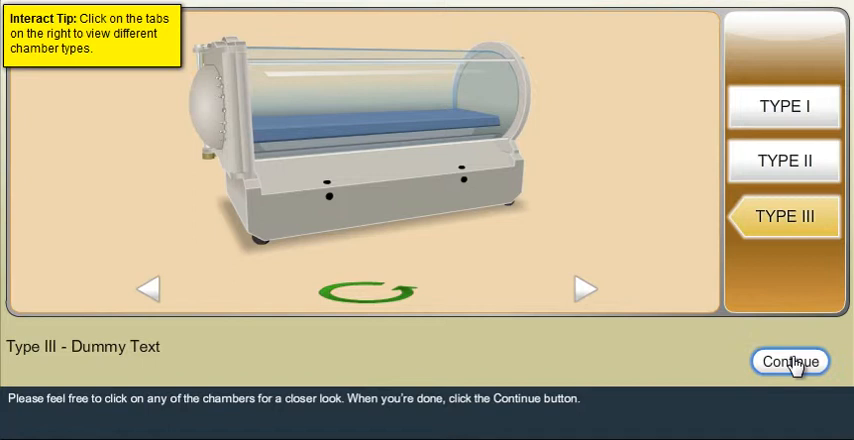
{"action": "left_click", "coordinate": [790, 360]}
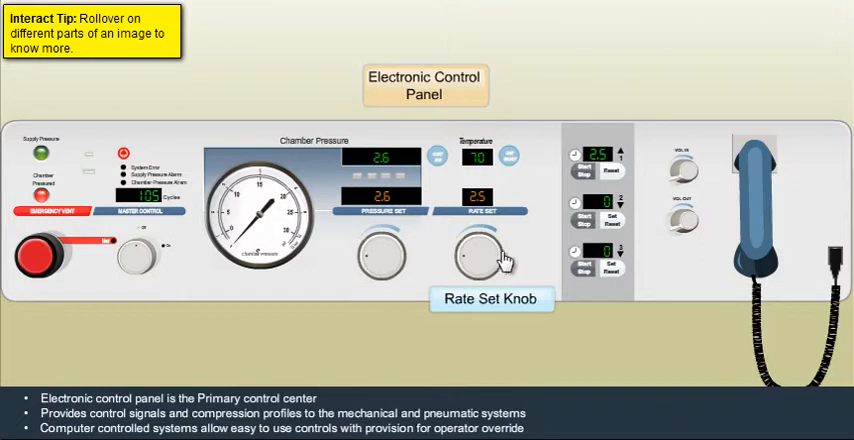
{"action": "mouse_move", "coordinate": [384, 250]}
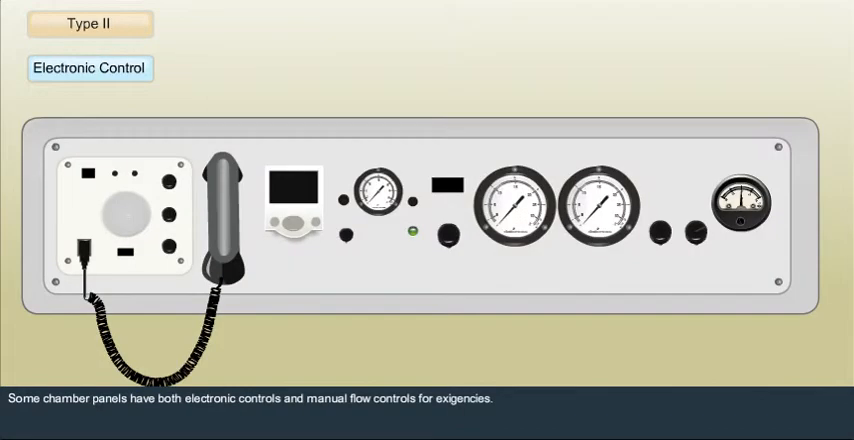
- Continue to the Objectives slide listing the control panel's nine components
{"action": "left_click", "coordinate": [90, 24]}
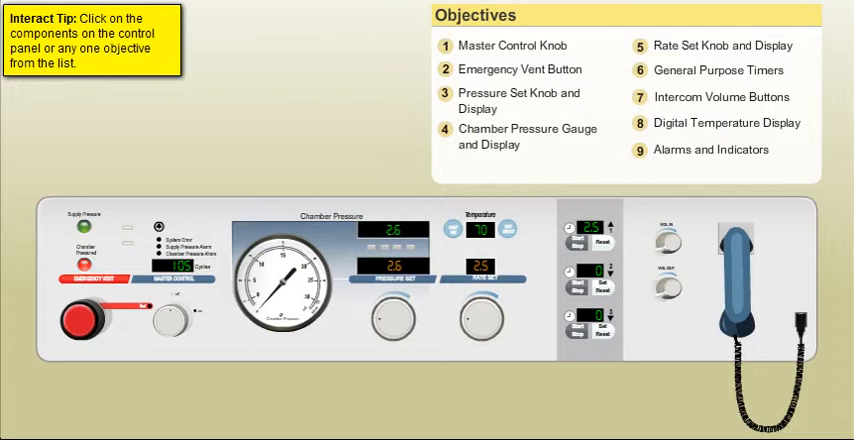
- Explore objective 4, Chamber Pressure Gauge and Display, then objective 3, Pressure Set Knob and Display
{"action": "left_click", "coordinate": [528, 136]}
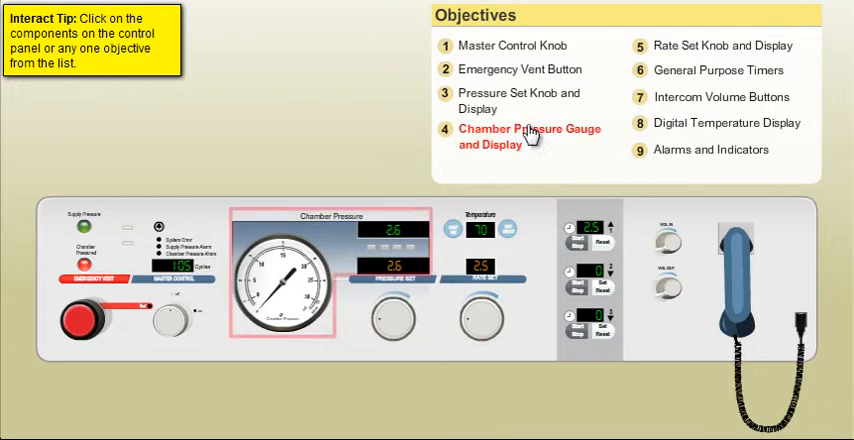
{"action": "left_click", "coordinate": [520, 100]}
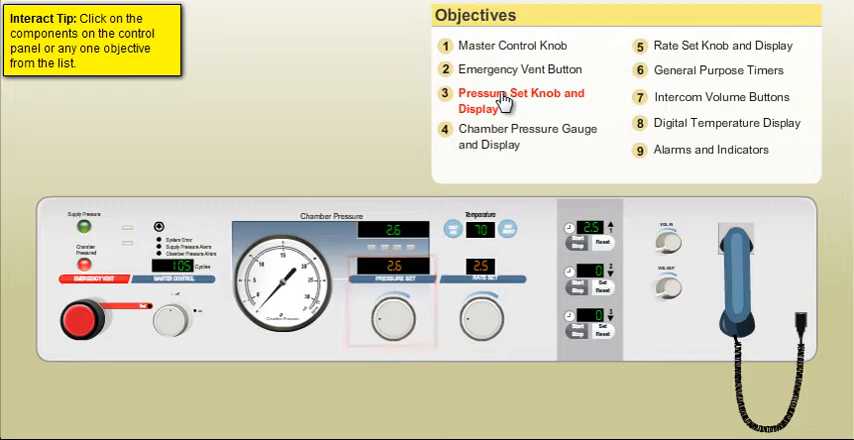
{"action": "left_click", "coordinate": [520, 100]}
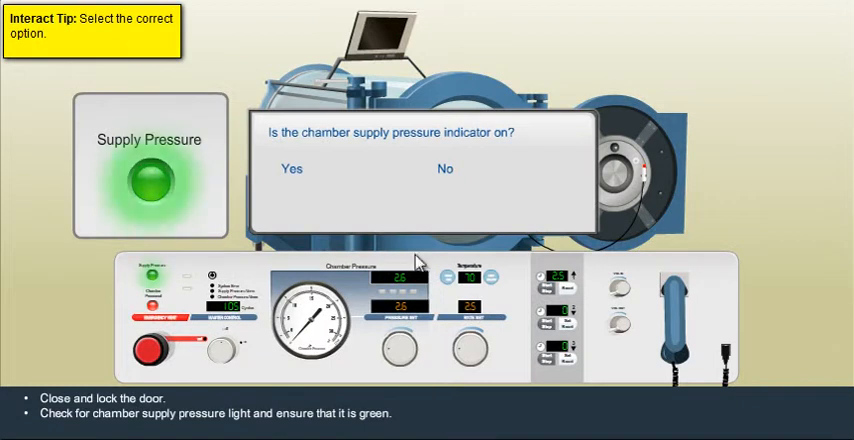
- Answer Yes that the supply pressure indicator is on and continue to the door-closing step
{"action": "left_click", "coordinate": [292, 168]}
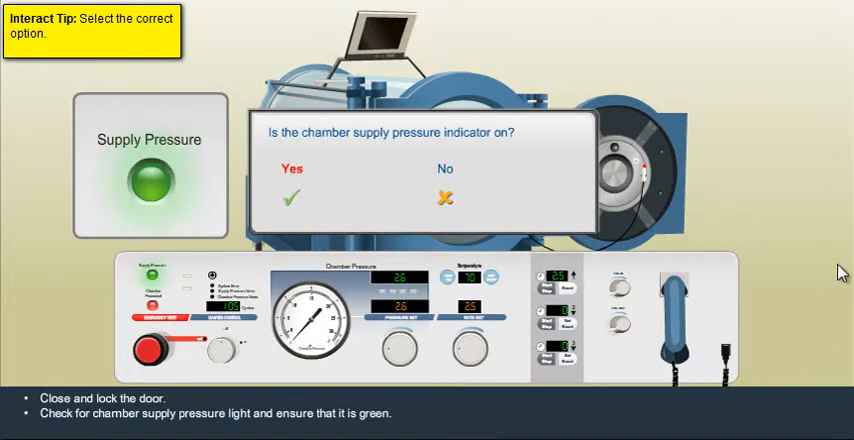
{"action": "left_click", "coordinate": [292, 176]}
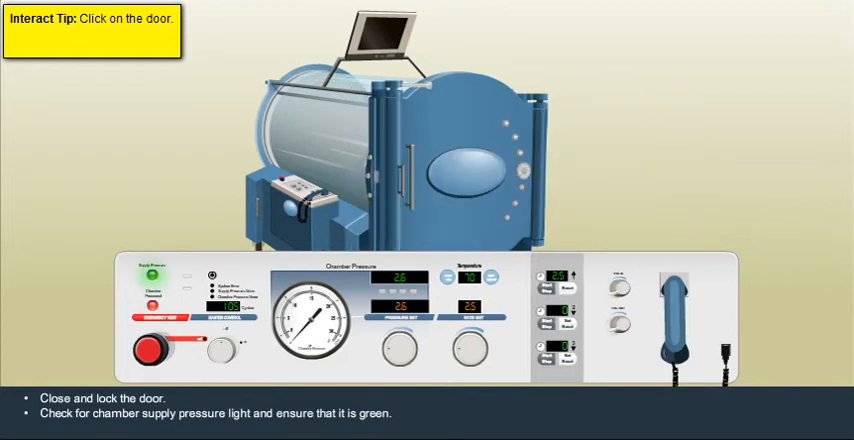
- Close the chamber door and turn the Master Control knob to On
{"action": "left_click", "coordinate": [400, 150]}
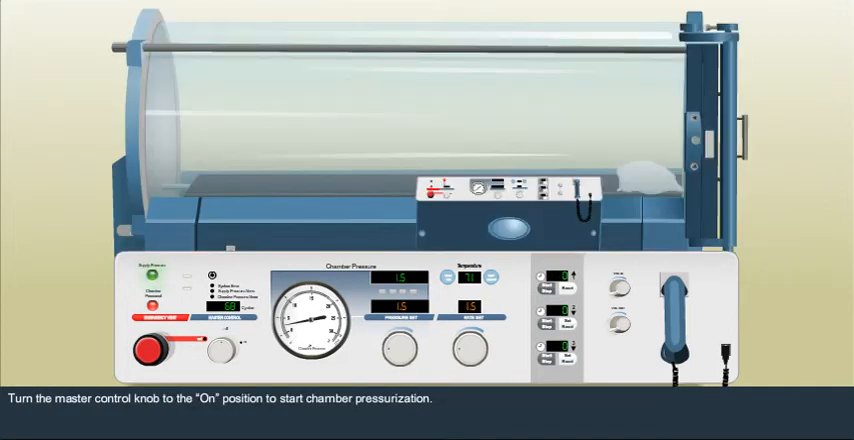
{"action": "left_click", "coordinate": [218, 348]}
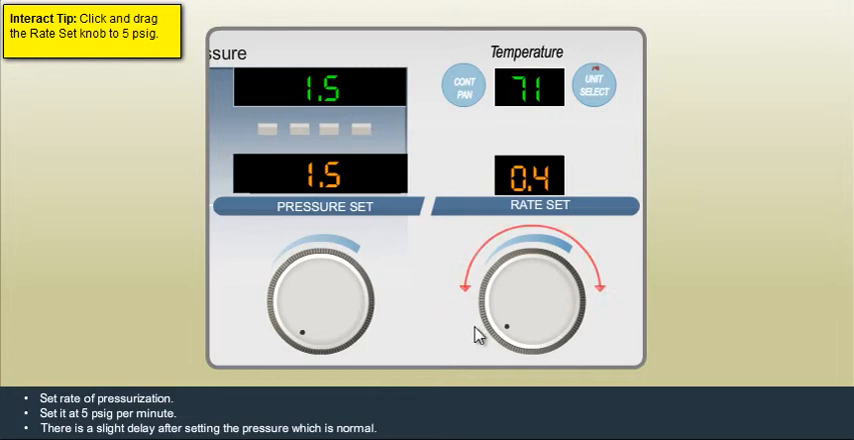
{"action": "mouse_move", "coordinate": [538, 312]}
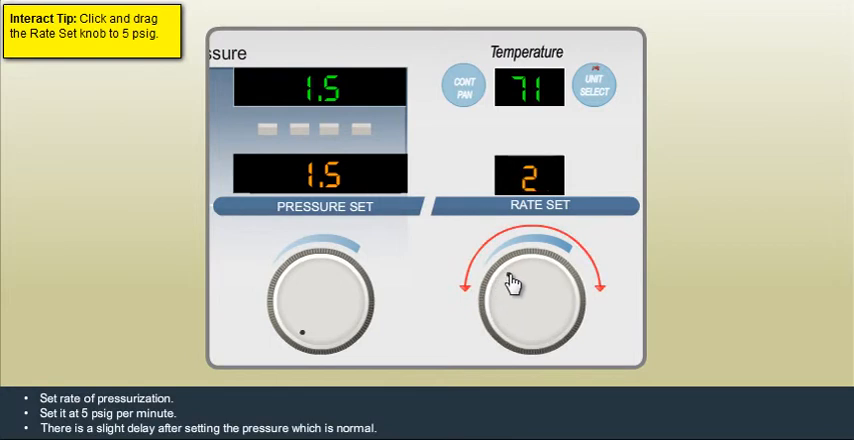
- Turn the Rate Set knob clockwise until the display reads 5 psig per minute
{"action": "left_click_drag", "start_coordinate": [510, 282], "coordinate": [540, 276]}
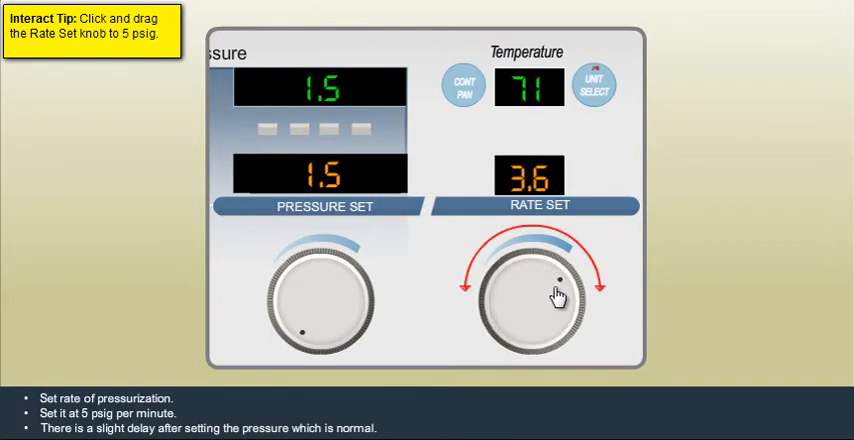
{"action": "left_click_drag", "start_coordinate": [558, 296], "coordinate": [562, 312]}
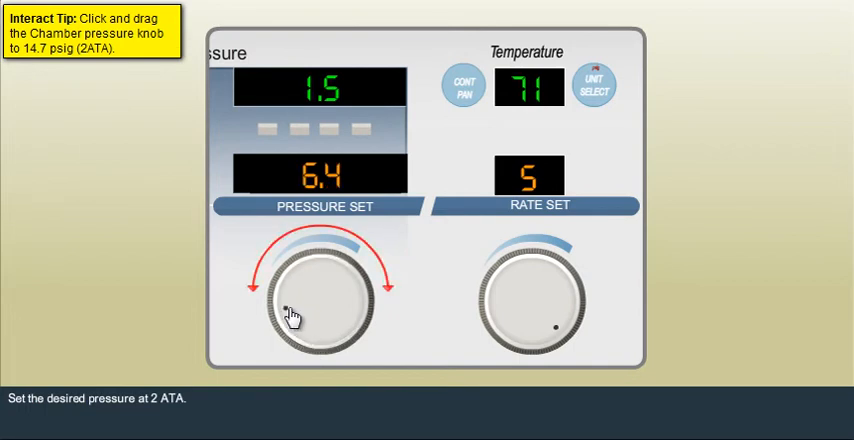
- Turn the Chamber Pressure Set knob toward 14.7 psig (2 ATA), reaching 1.8
{"action": "left_click_drag", "start_coordinate": [290, 316], "coordinate": [320, 330]}
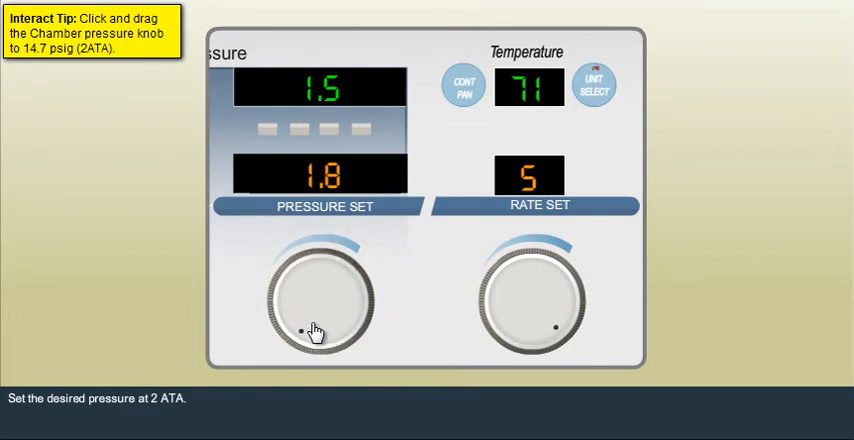